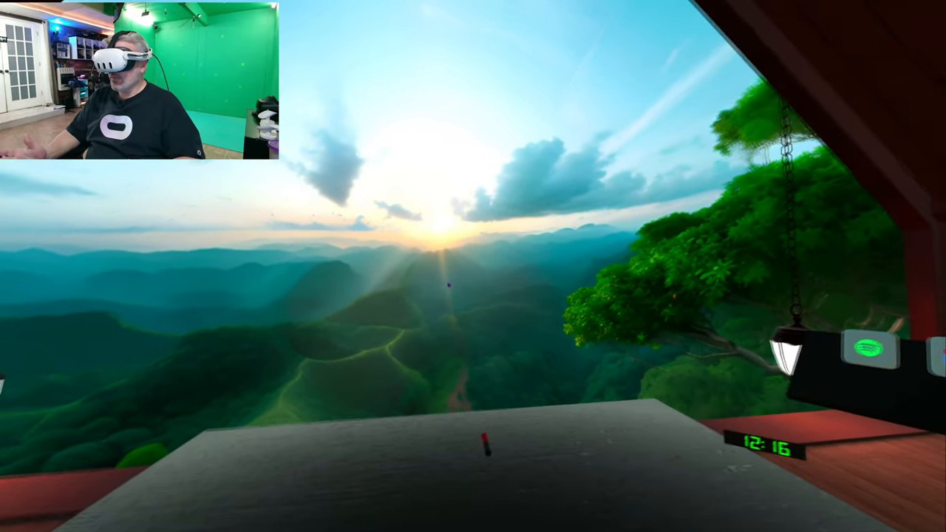
pyautogui.moveTo(473, 266)
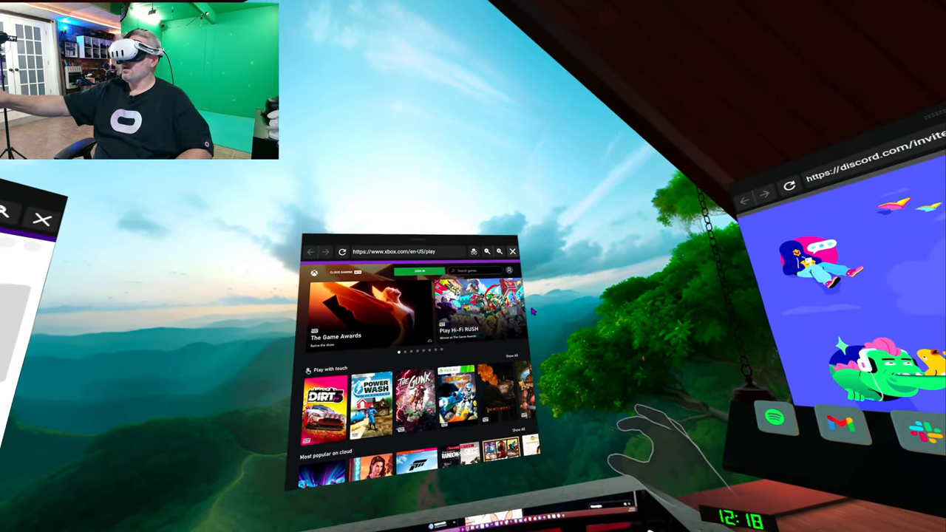
pyautogui.click(476, 303)
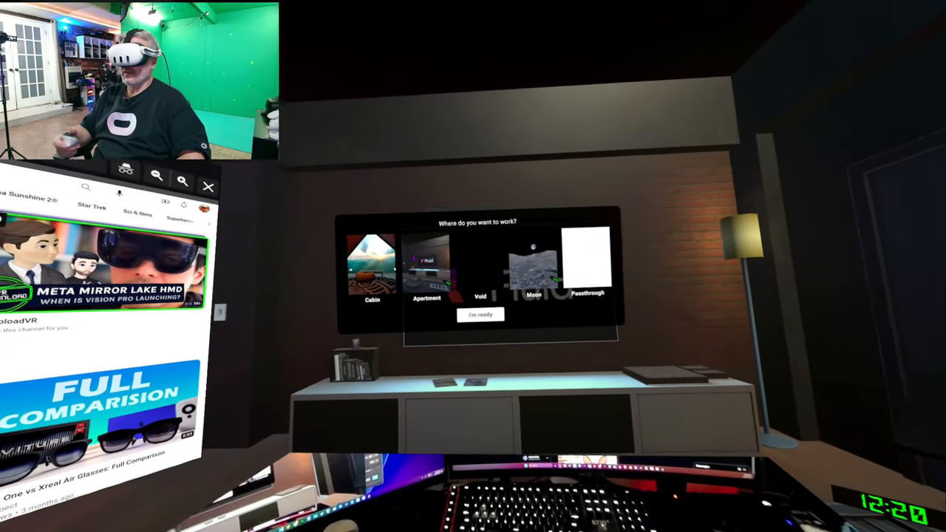
# Step: Choose the Moon environment in the 'Where do you want to work?' picker
pyautogui.click(534, 266)
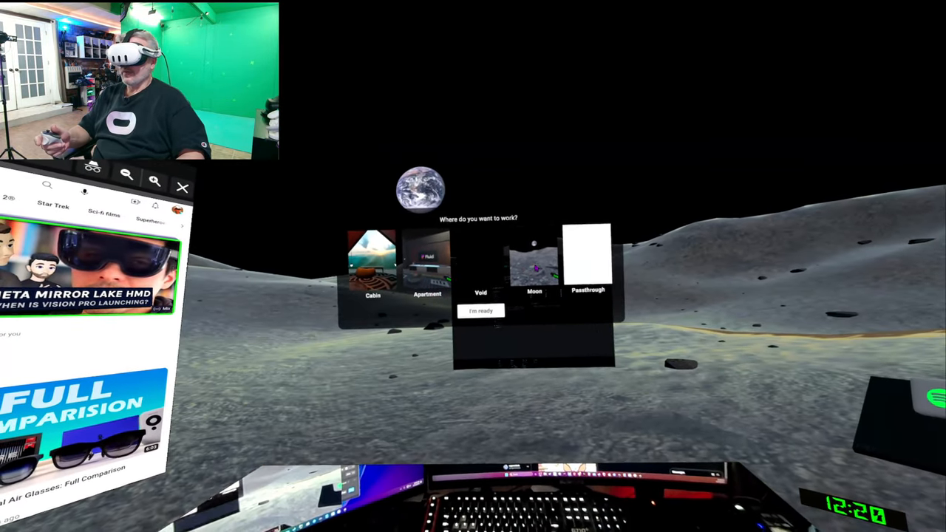